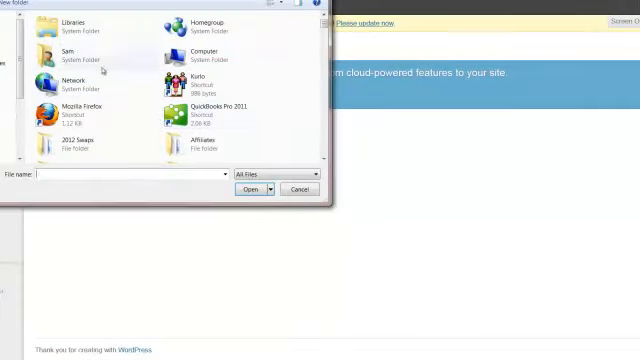
Step: Upload azonstockchecker.zip from the Amazon Stock Checker folder and install it
scroll("down", 3)
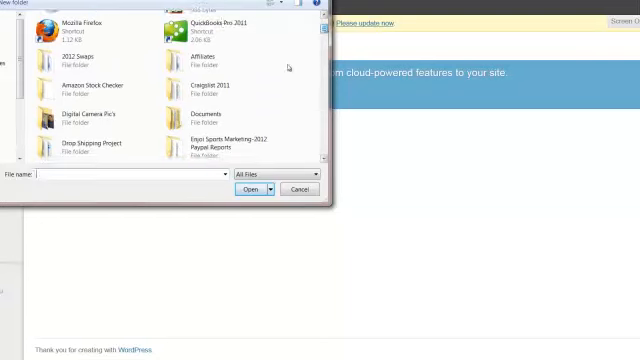
double_click(92, 90)
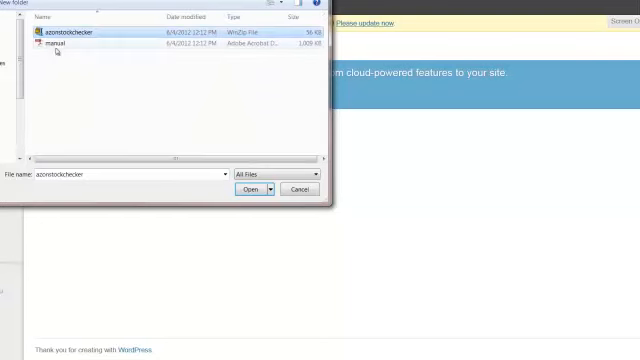
mouse_move(52, 44)
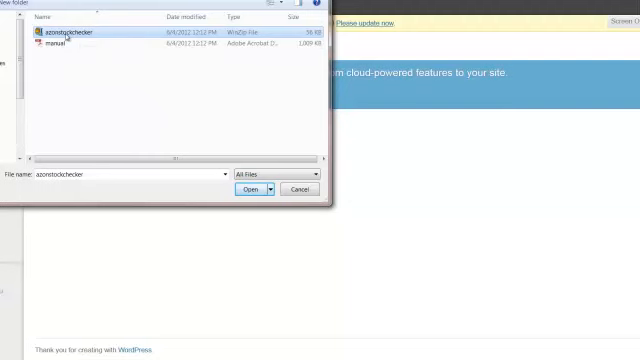
left_click(248, 188)
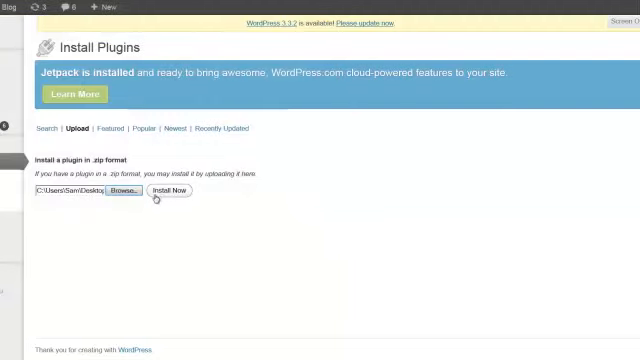
mouse_move(420, 174)
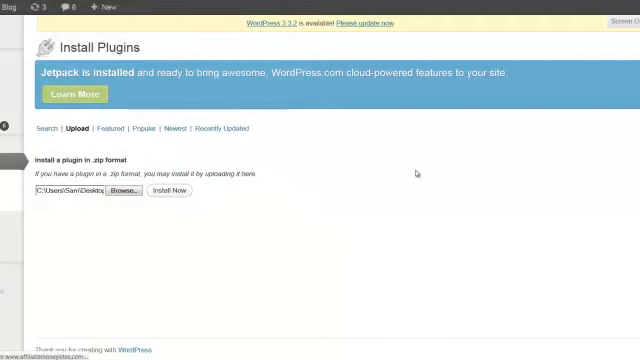
left_click(172, 192)
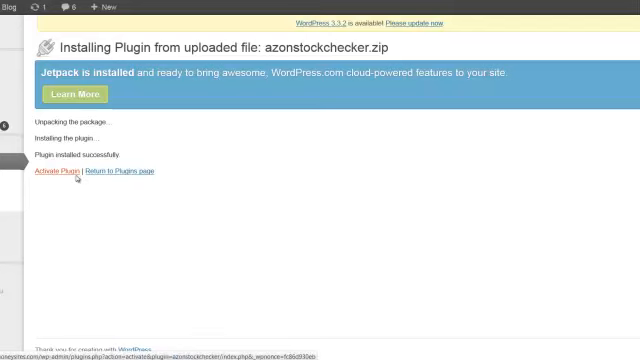
mouse_move(276, 192)
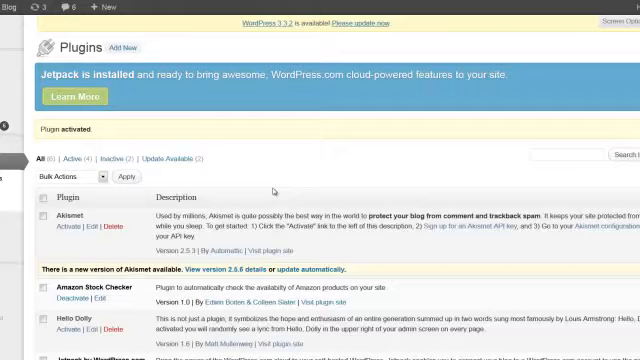
Step: Scroll the Plugins list to confirm Amazon Stock Checker is active
scroll("down", 3)
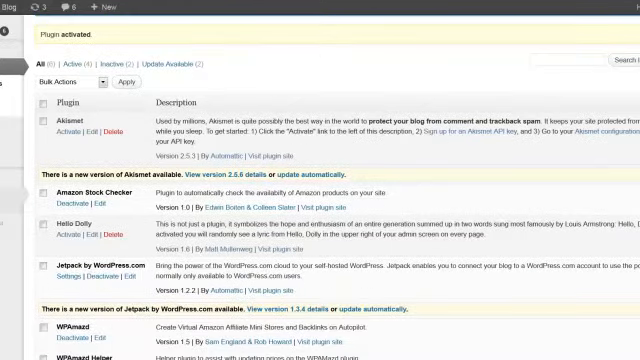
scroll("up", 3)
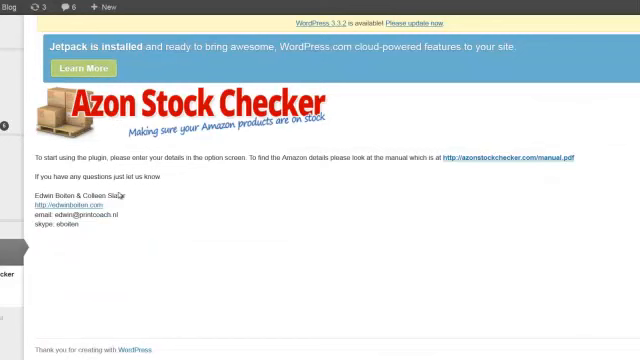
mouse_move(224, 168)
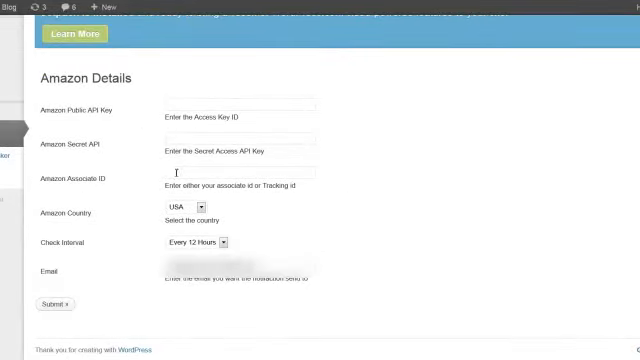
mouse_move(320, 184)
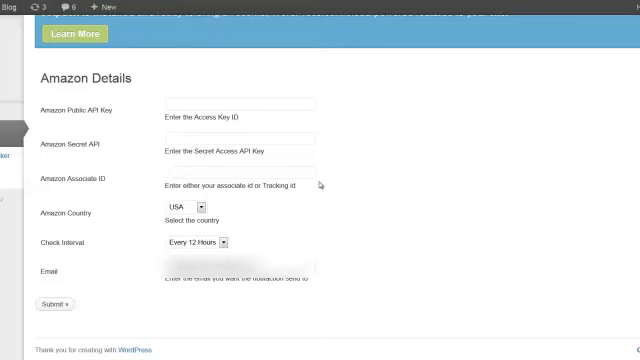
Step: Choose the Amazon country store from the list (USA, UK, Canada, Germany)
left_click(186, 206)
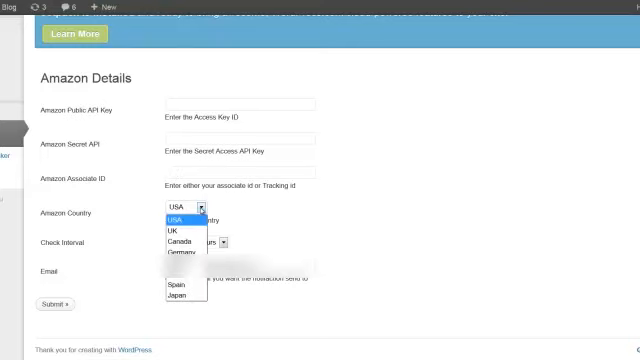
mouse_move(176, 296)
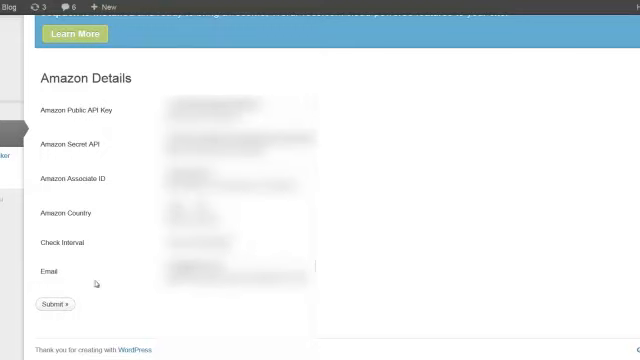
mouse_move(112, 128)
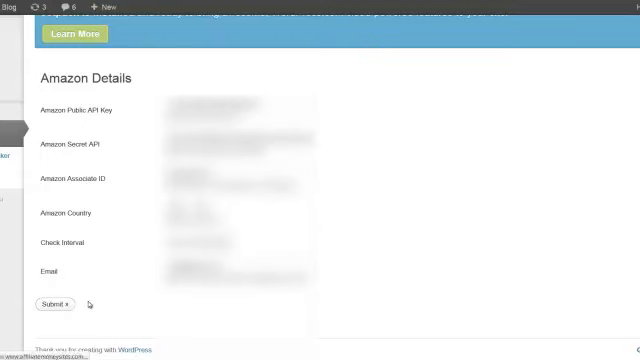
Step: Submit the Amazon Details form so the Options updated notice appears
left_click(56, 304)
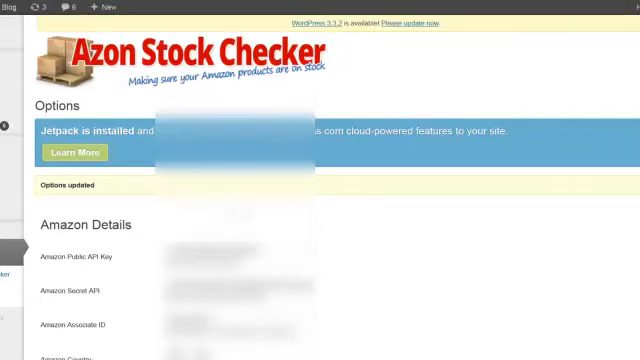
scroll("down", 3)
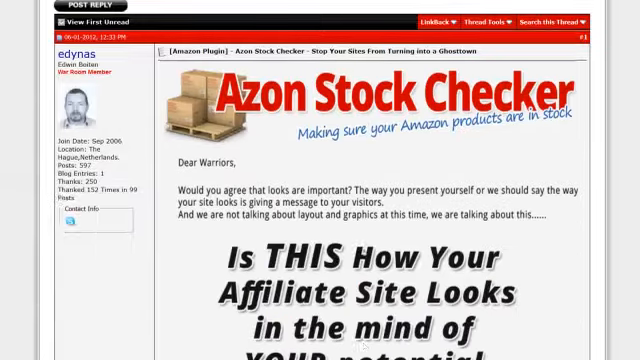
scroll("down", 3)
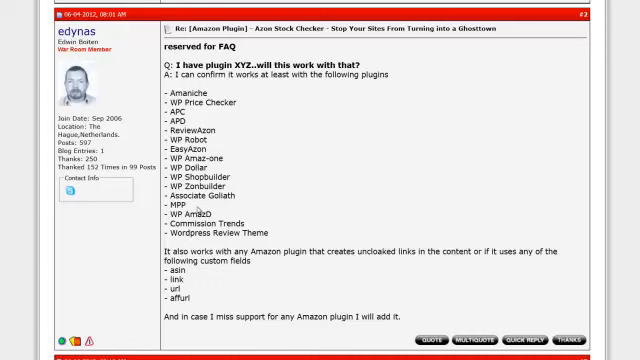
double_click(196, 216)
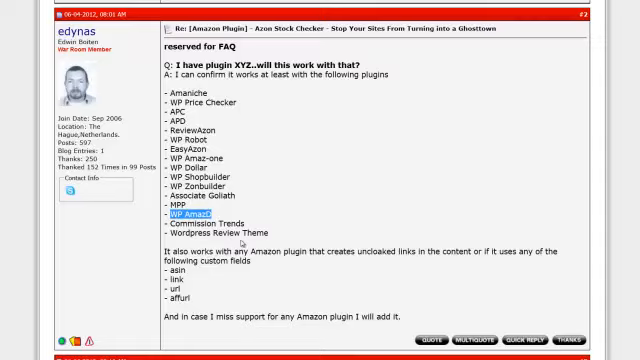
scroll("down", 3)
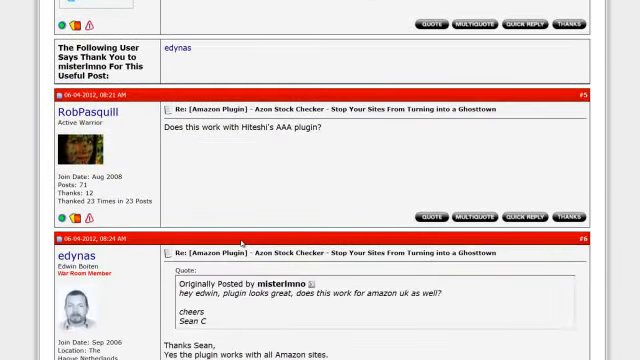
scroll("down", 3)
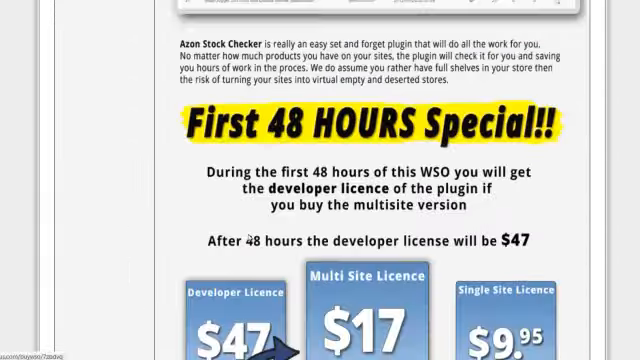
scroll("down", 3)
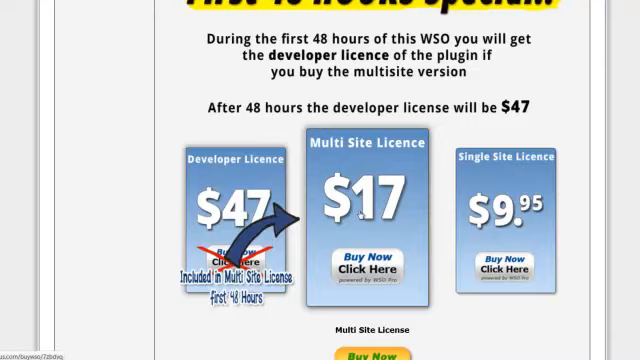
scroll("down", 3)
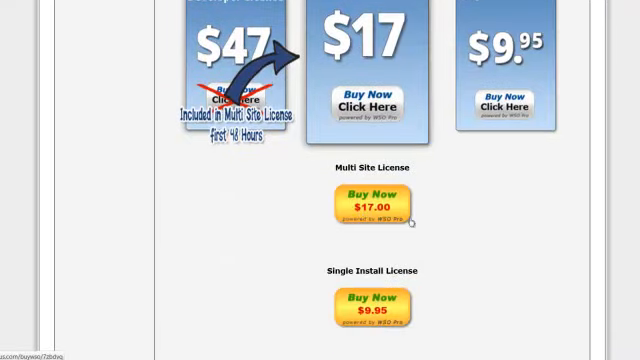
mouse_move(472, 226)
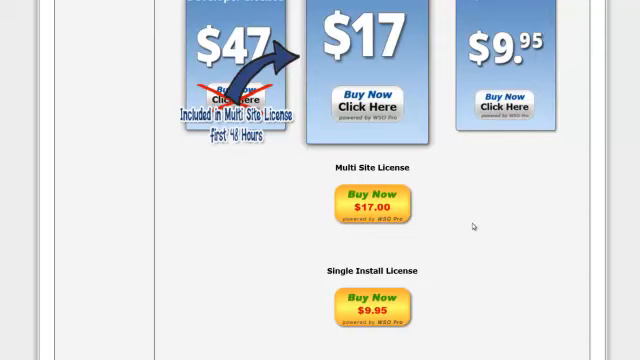
mouse_move(468, 244)
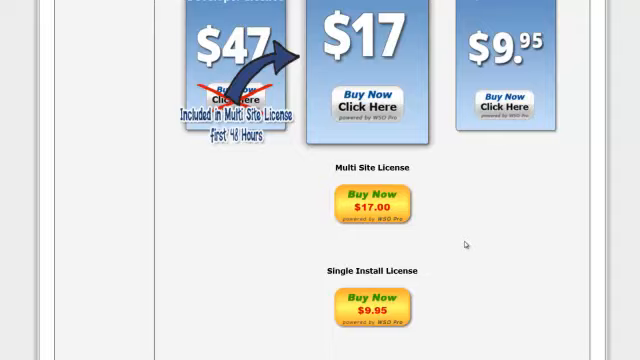
scroll("down", 3)
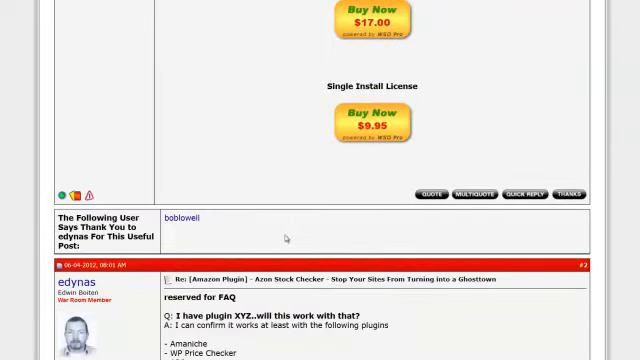
Step: Review the managed product stock table and start a fresh stock check with Run Check Now
scroll("up", 3)
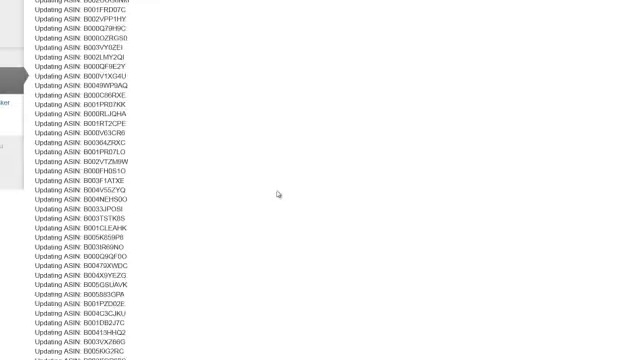
scroll("up", 3)
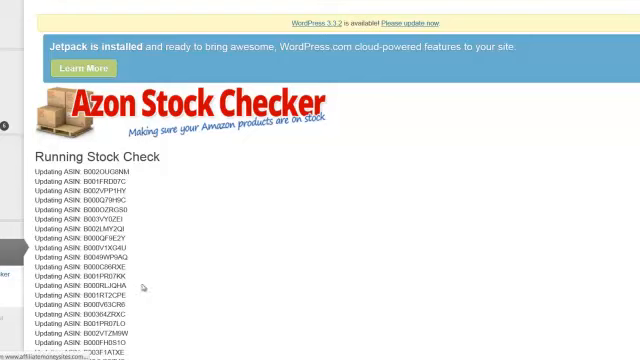
scroll("down", 3)
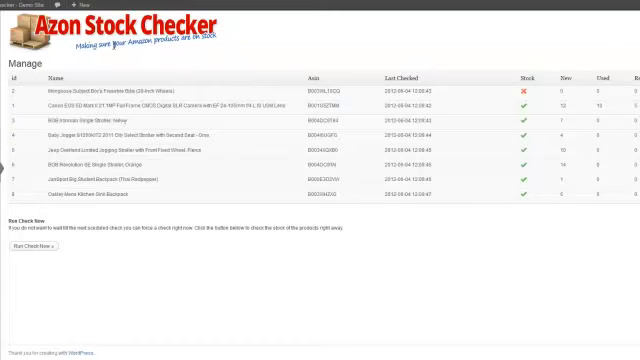
left_click(50, 244)
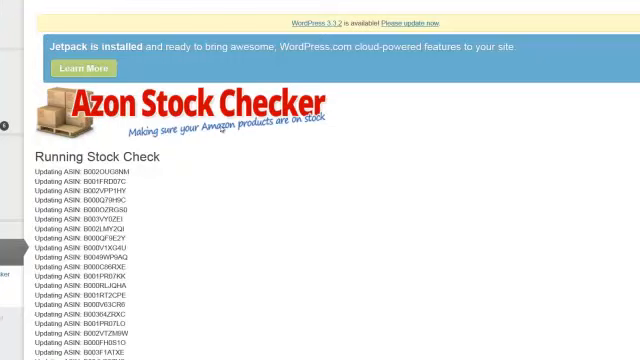
mouse_move(282, 176)
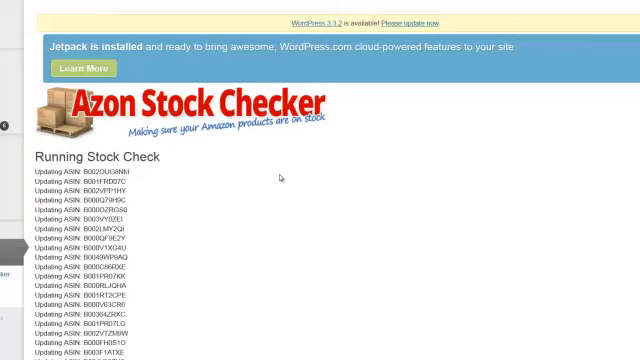